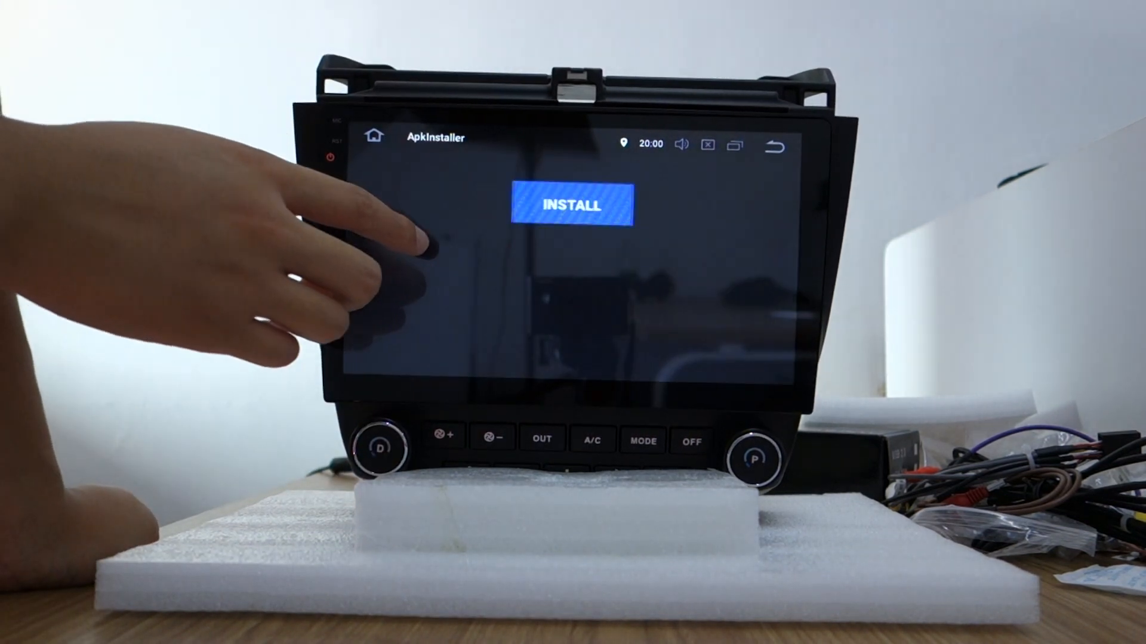
# Step: Choose the Spring Zen Free wallpaper APK and allow installs from unknown sources
pyautogui.click(572, 205)
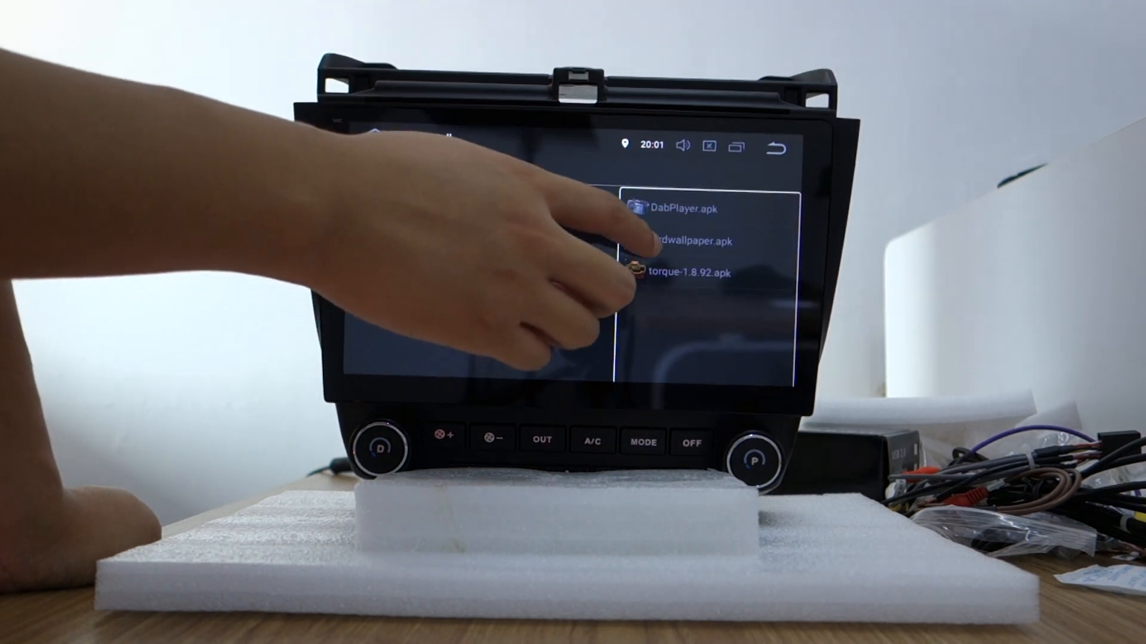
pyautogui.click(682, 272)
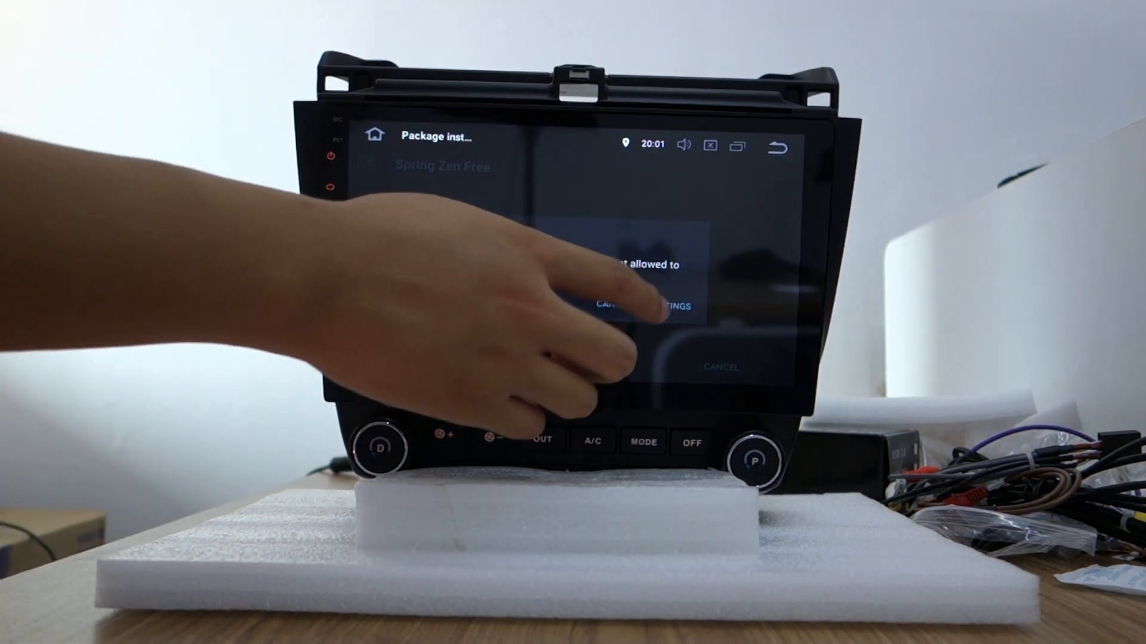
pyautogui.click(663, 307)
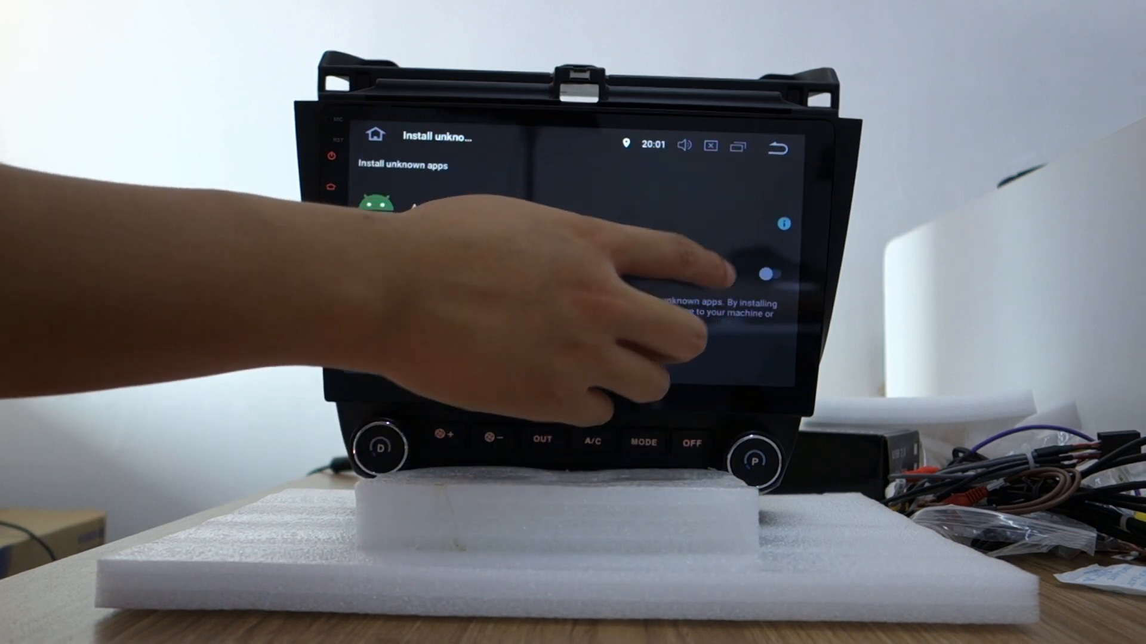
pyautogui.click(778, 275)
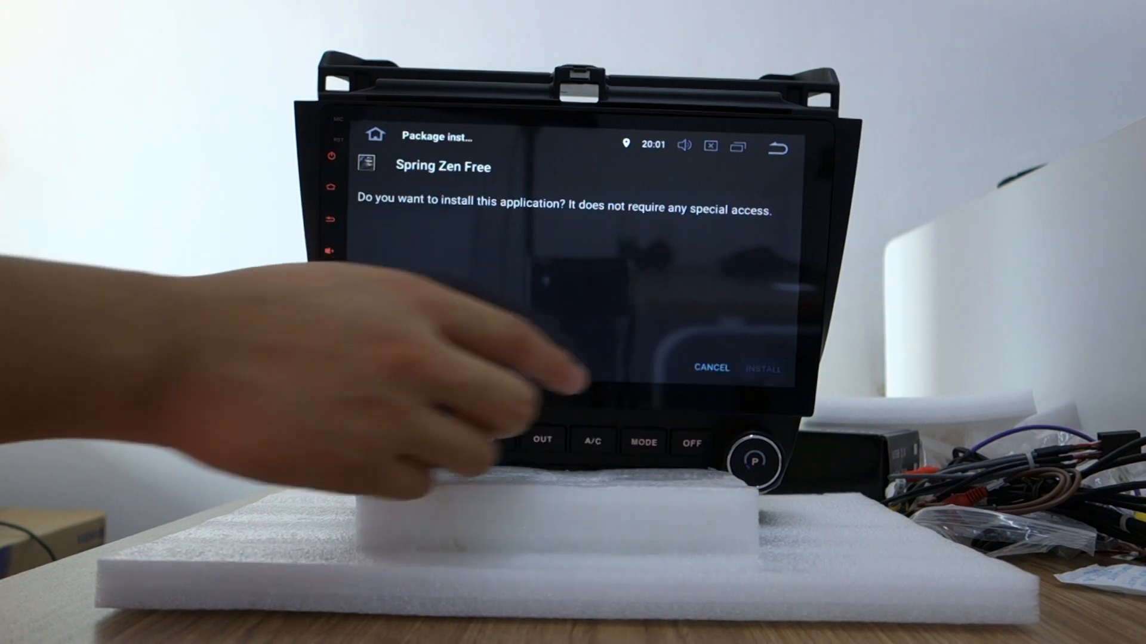
# Step: Install Spring Zen Free and launch the newly installed app
pyautogui.click(763, 368)
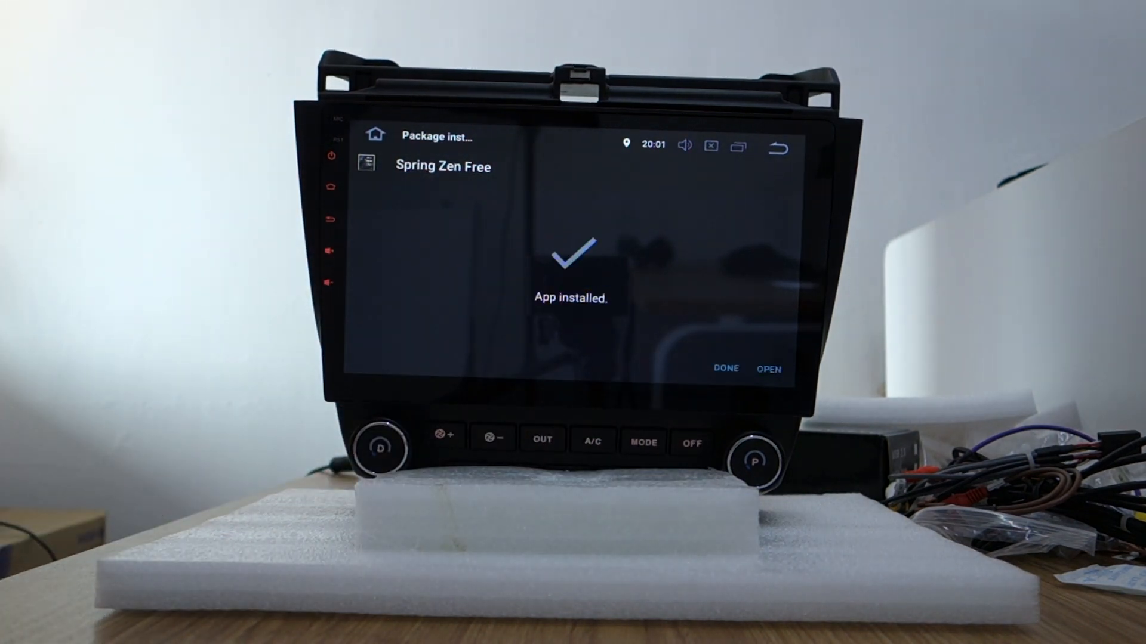
pyautogui.click(769, 368)
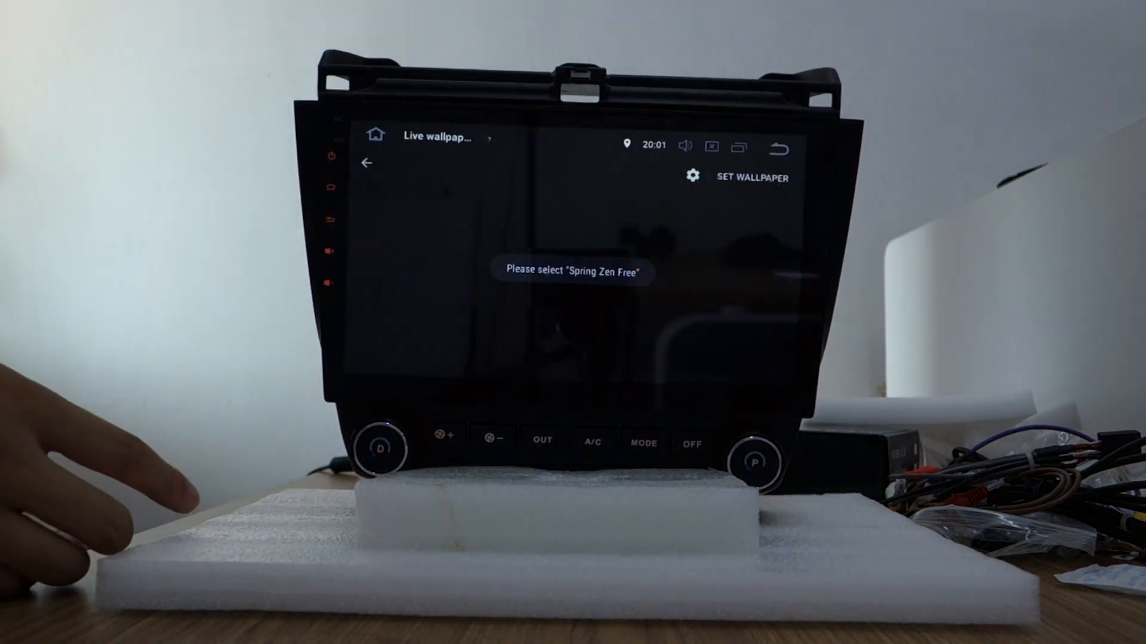
# Step: Apply Spring Zen Free as the home screen live wallpaper
pyautogui.click(749, 178)
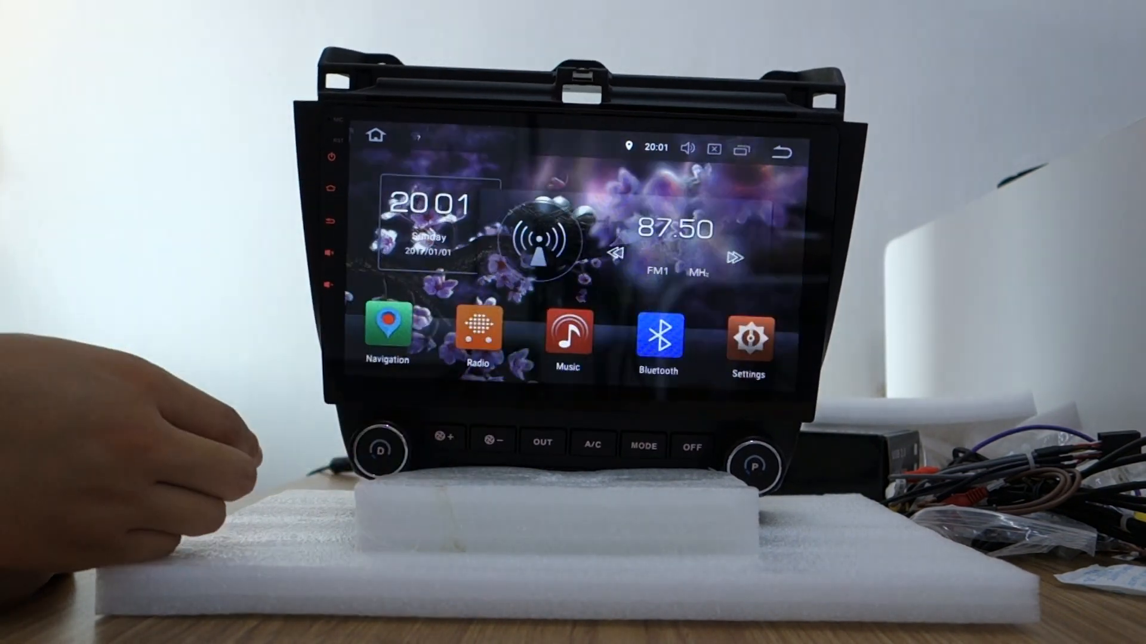
# Step: From the home screen, reach the CAR section of the system settings via System
pyautogui.click(747, 336)
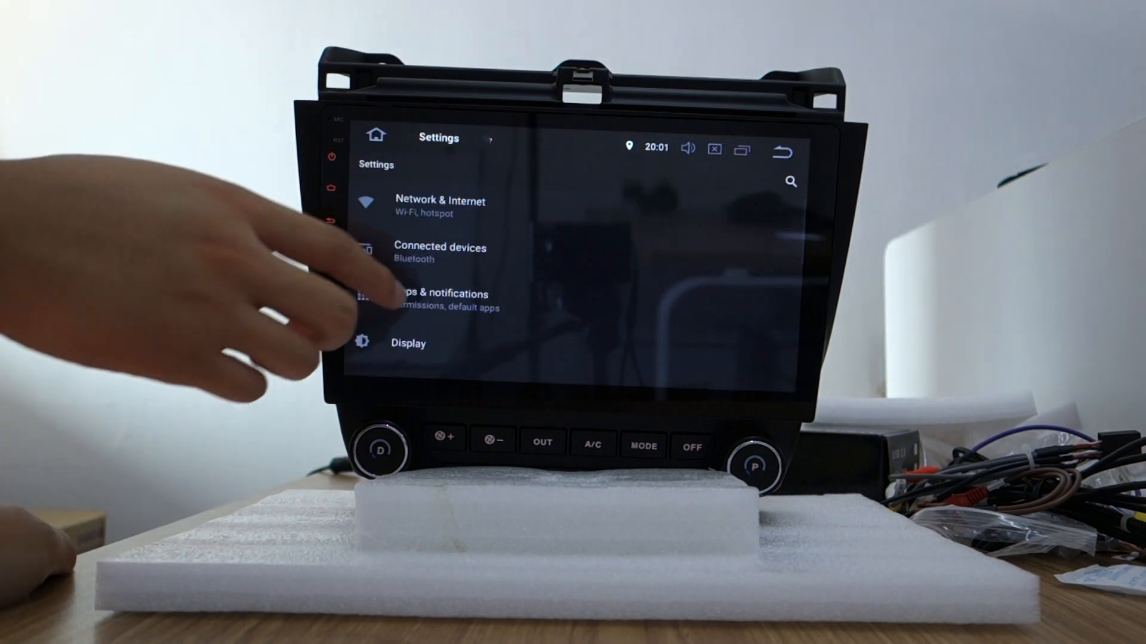
pyautogui.scroll(-3)
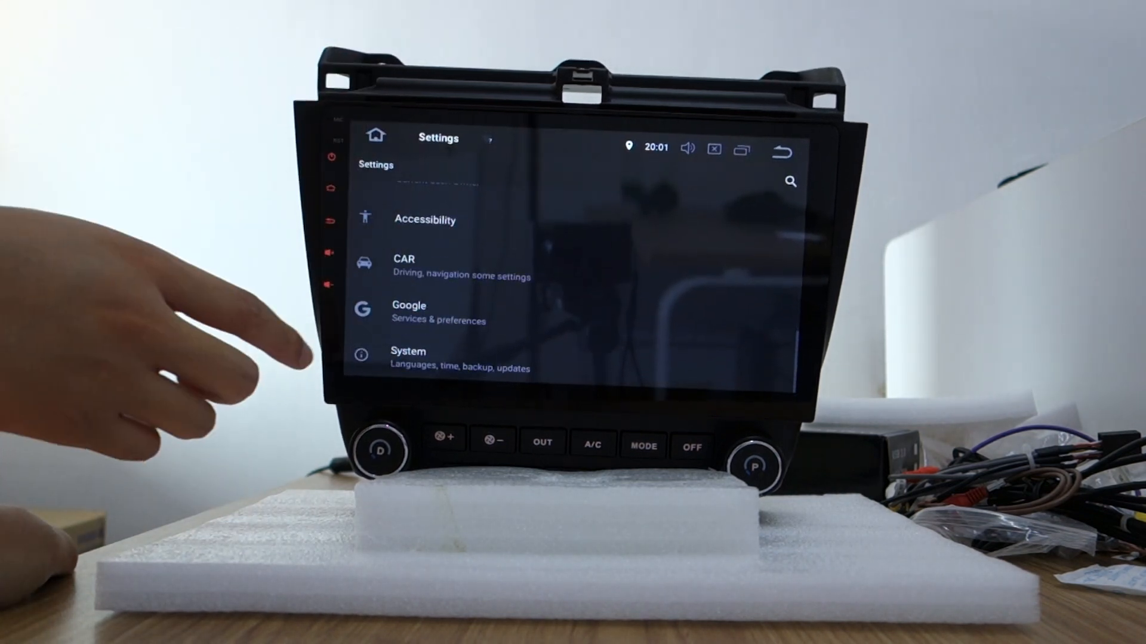
pyautogui.click(408, 358)
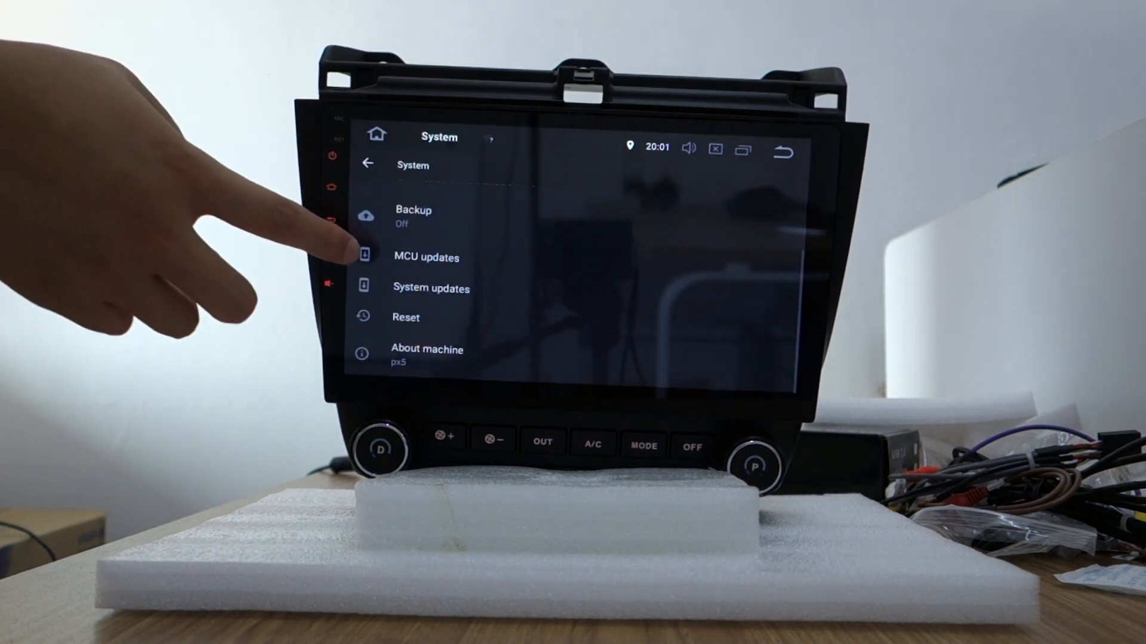
pyautogui.scroll(-3)
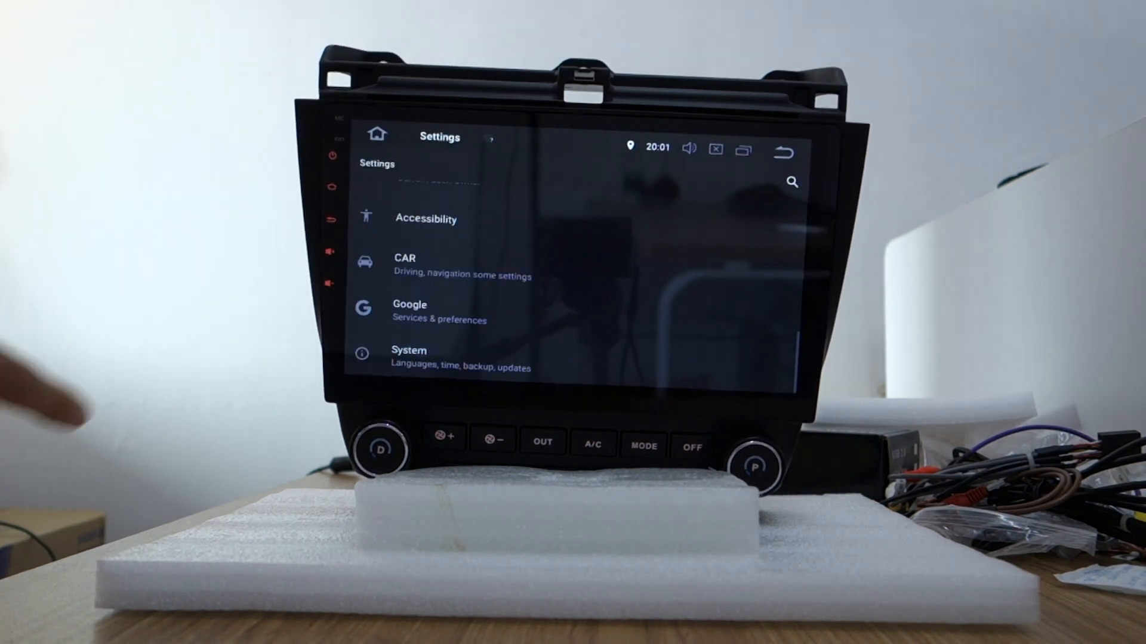
pyautogui.click(404, 258)
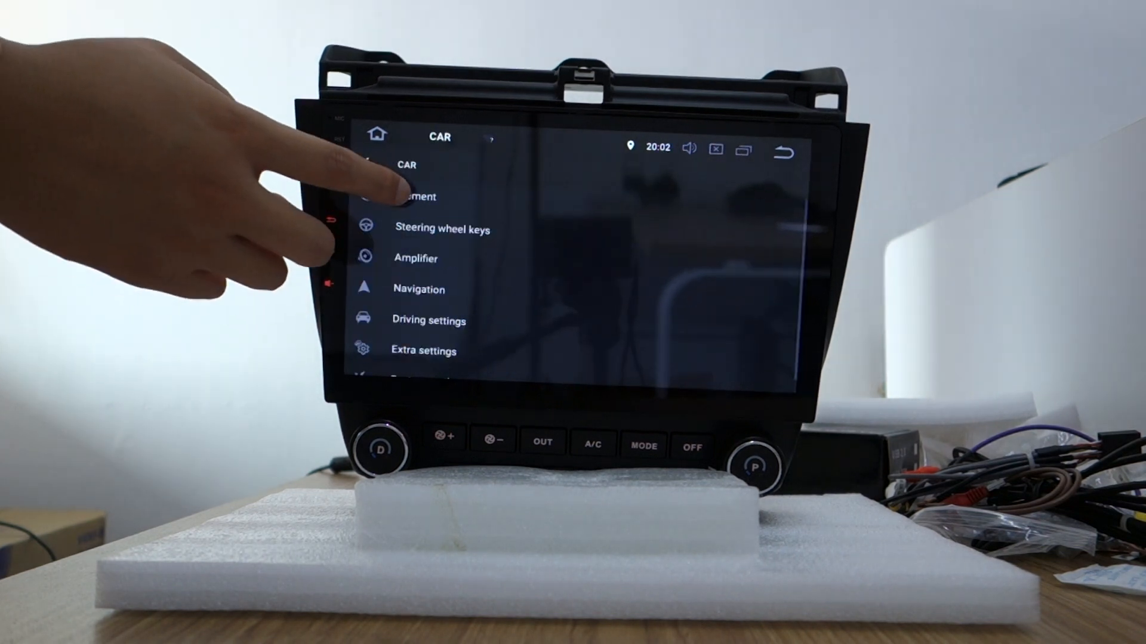
# Step: Set Panel light color to red after trying purple, then return home
pyautogui.click(416, 197)
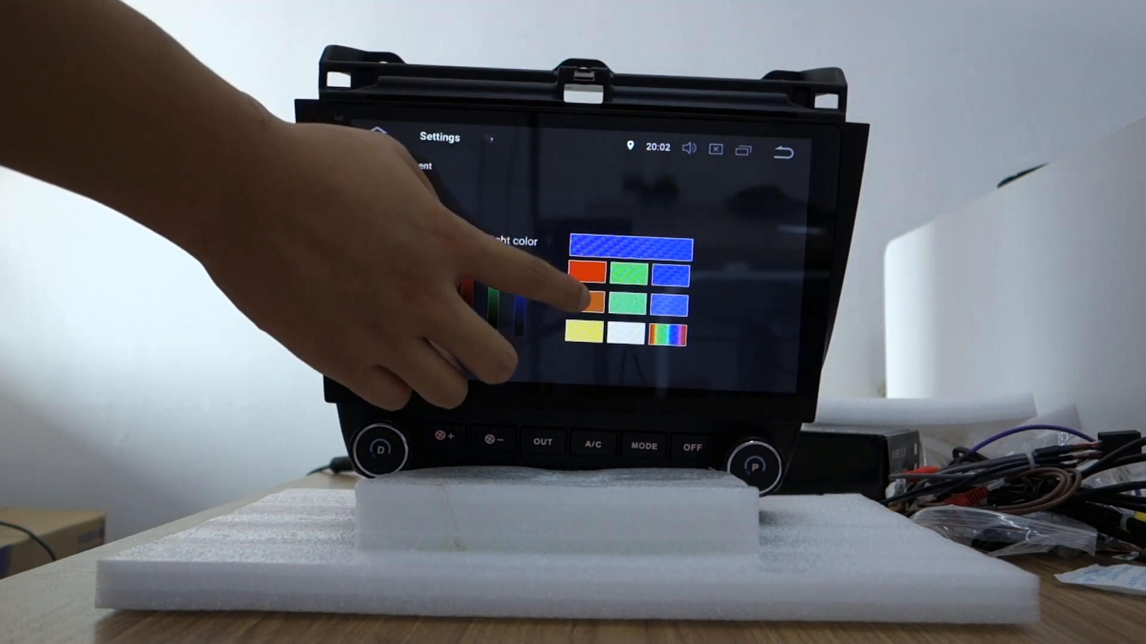
pyautogui.click(588, 334)
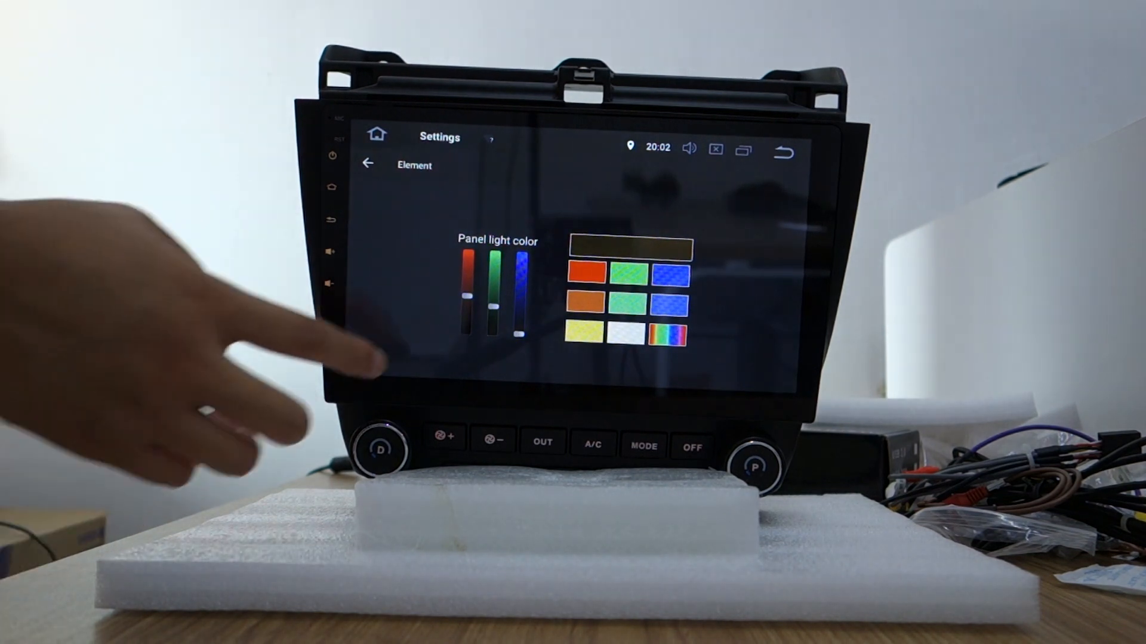
pyautogui.click(588, 275)
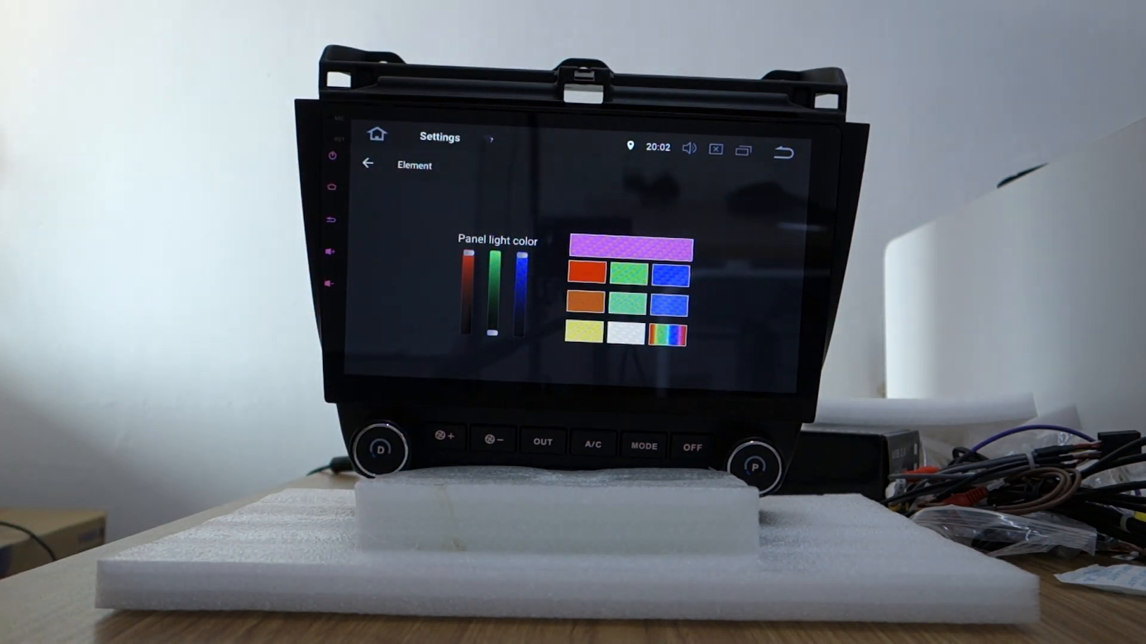
pyautogui.click(589, 273)
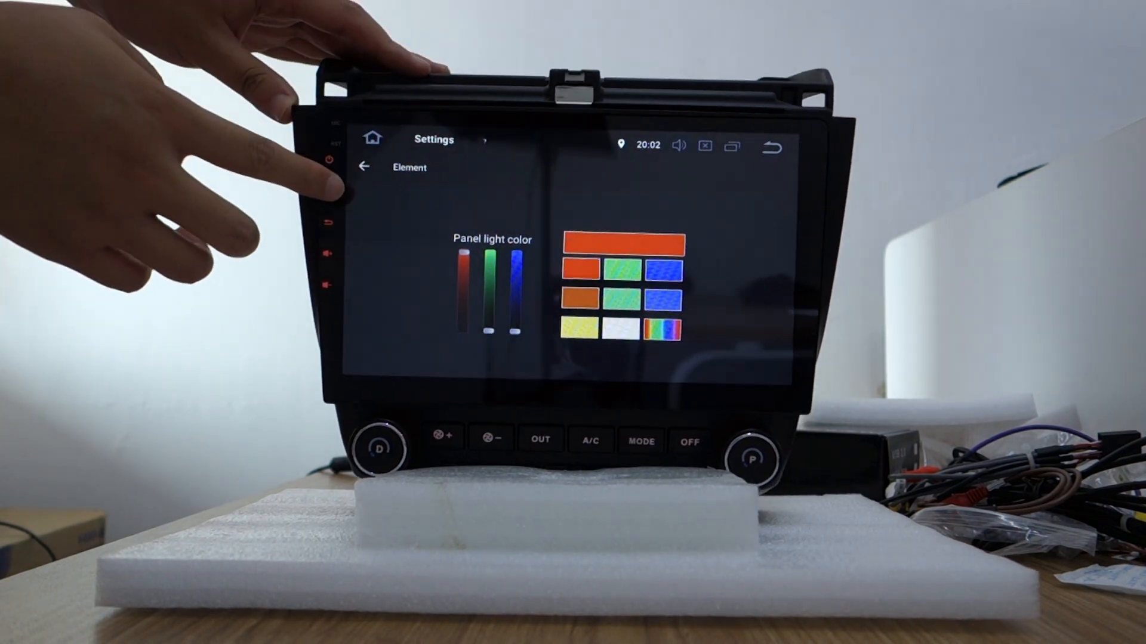
pyautogui.click(363, 167)
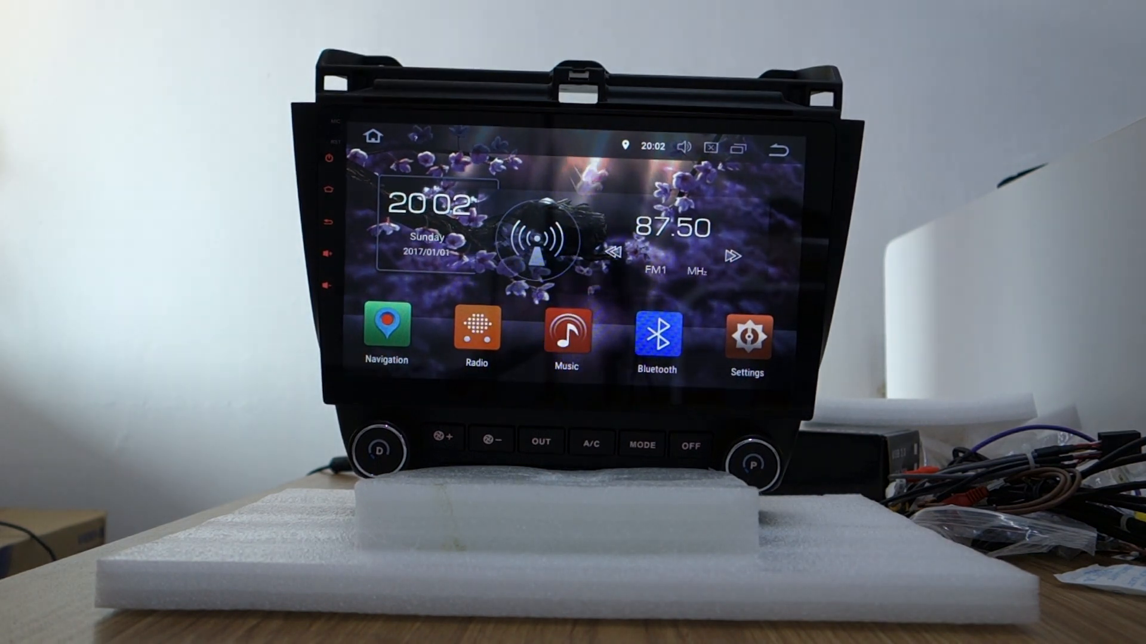